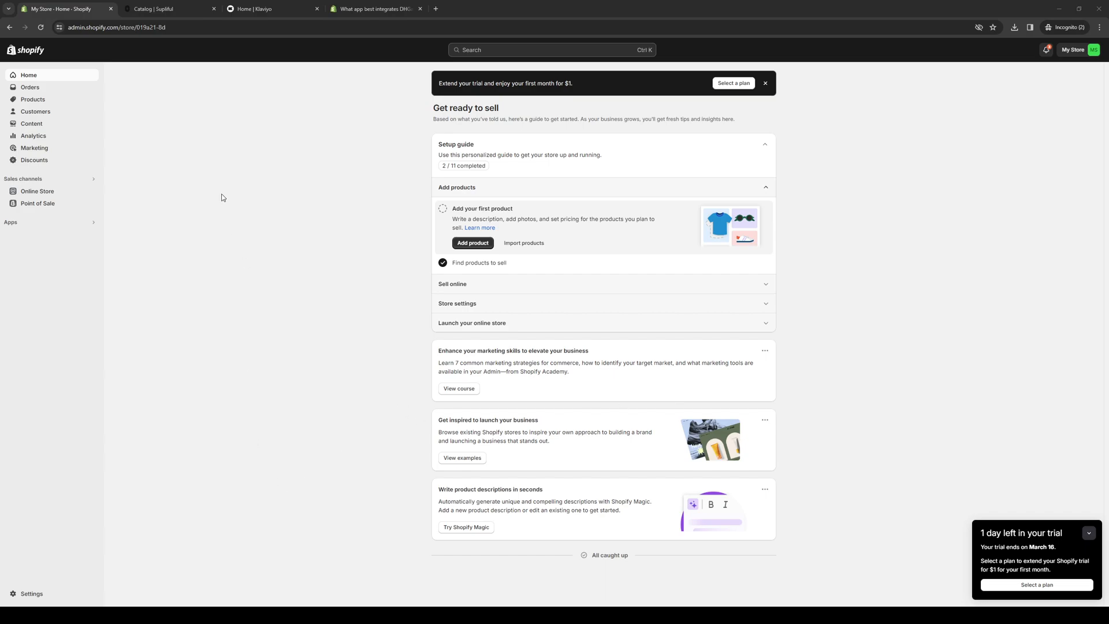
mouse_move(357, 439)
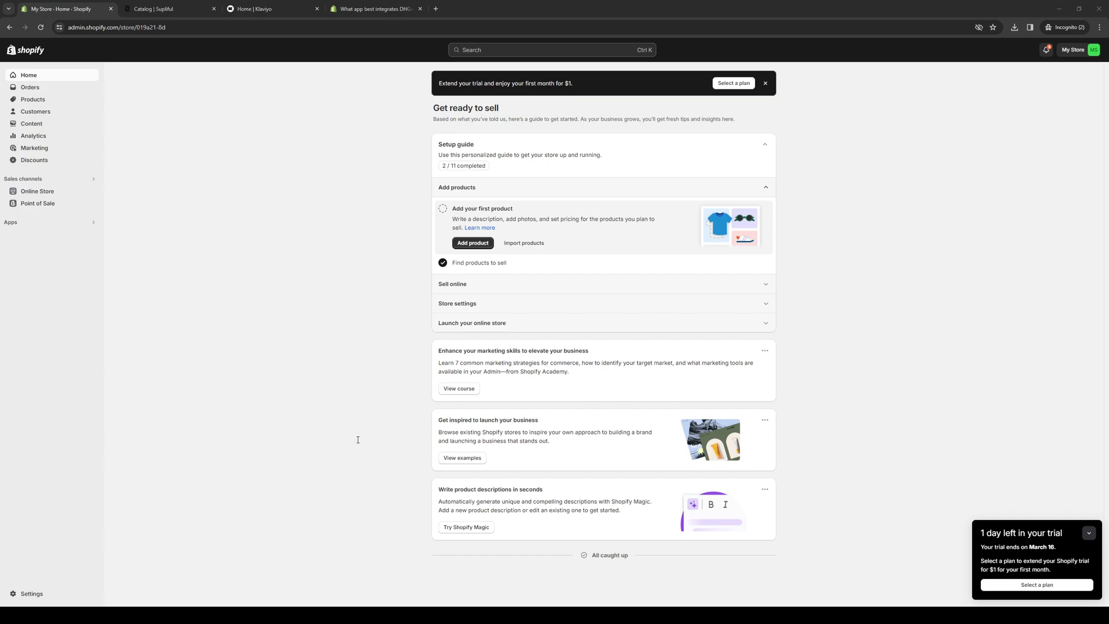
mouse_move(470, 354)
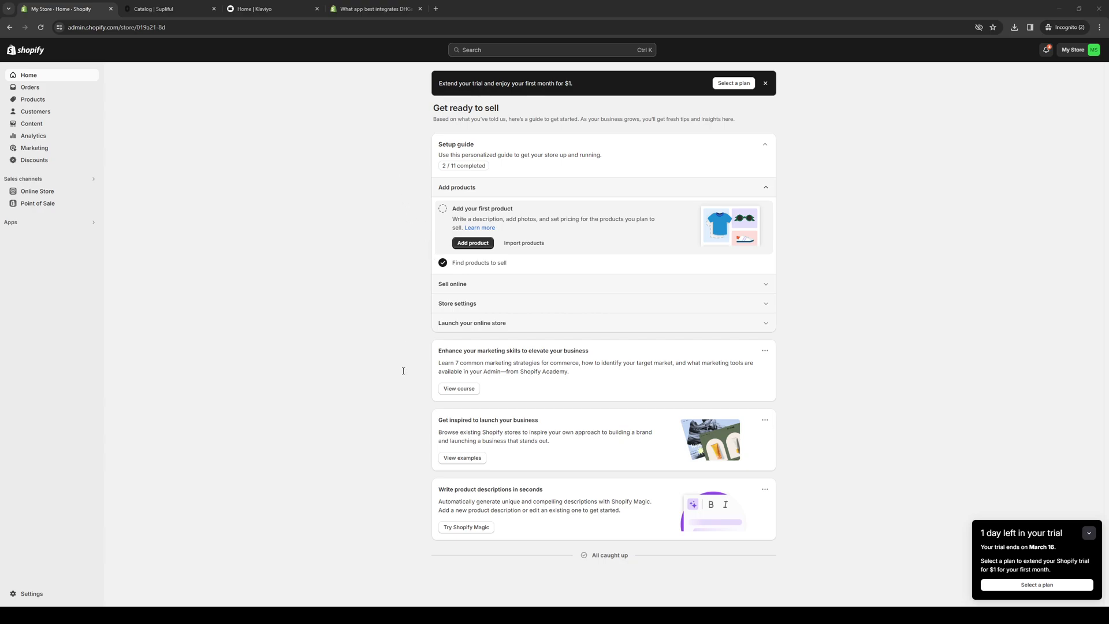
mouse_move(420, 309)
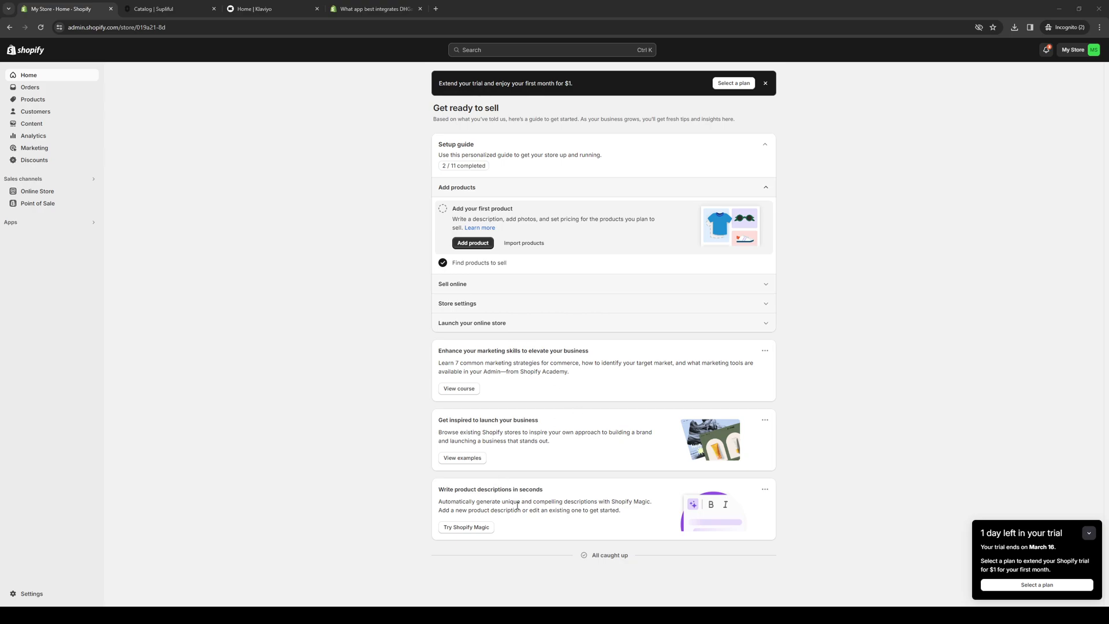
mouse_move(393, 361)
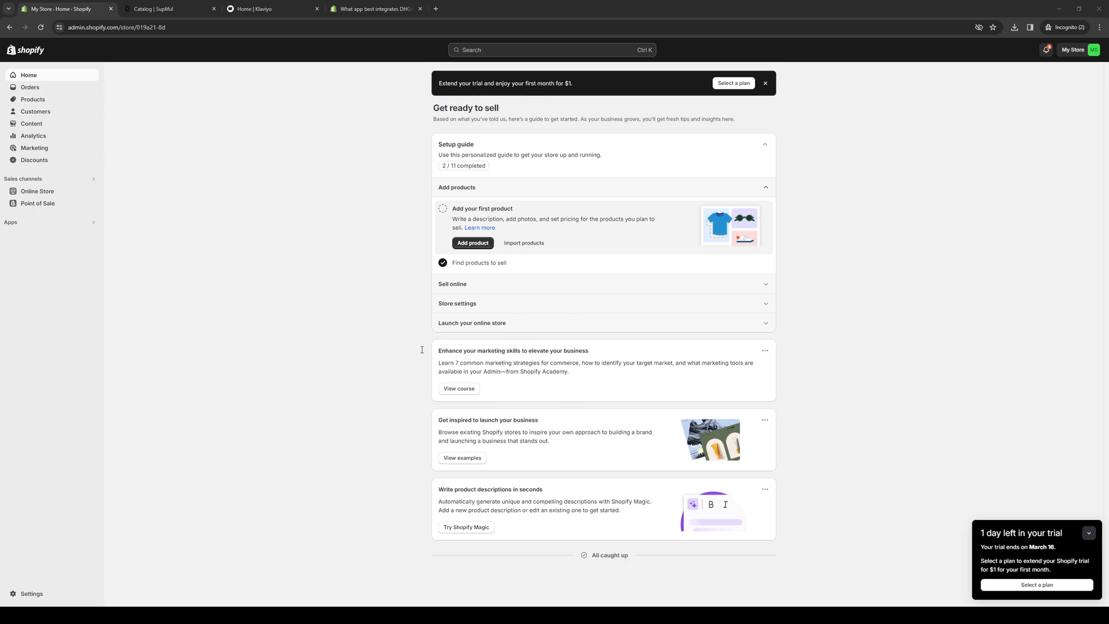
mouse_move(375, 198)
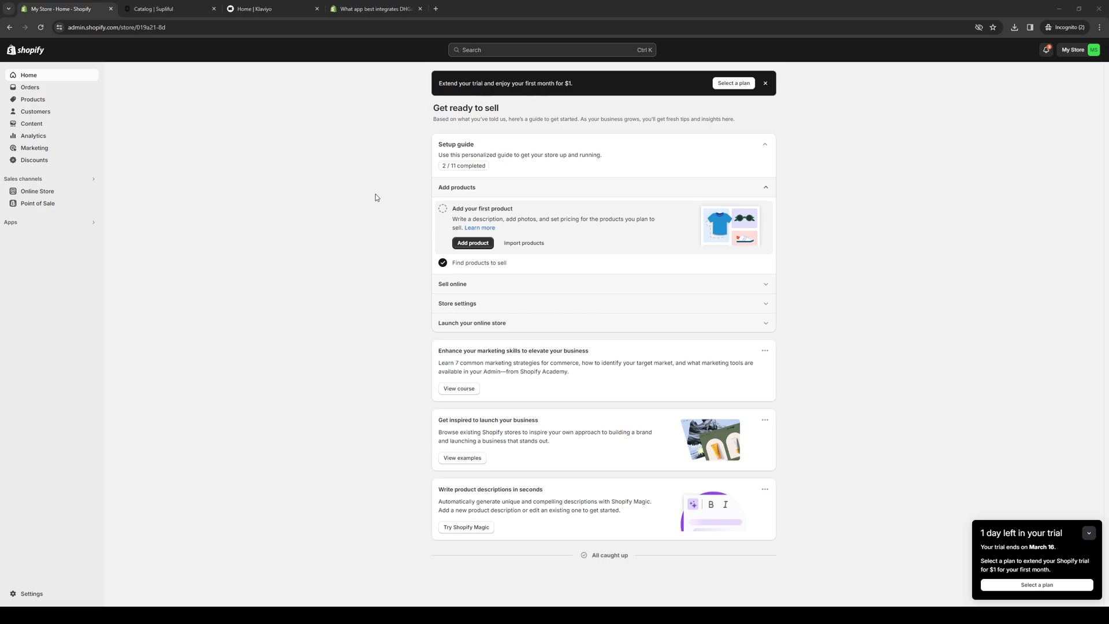
mouse_move(239, 165)
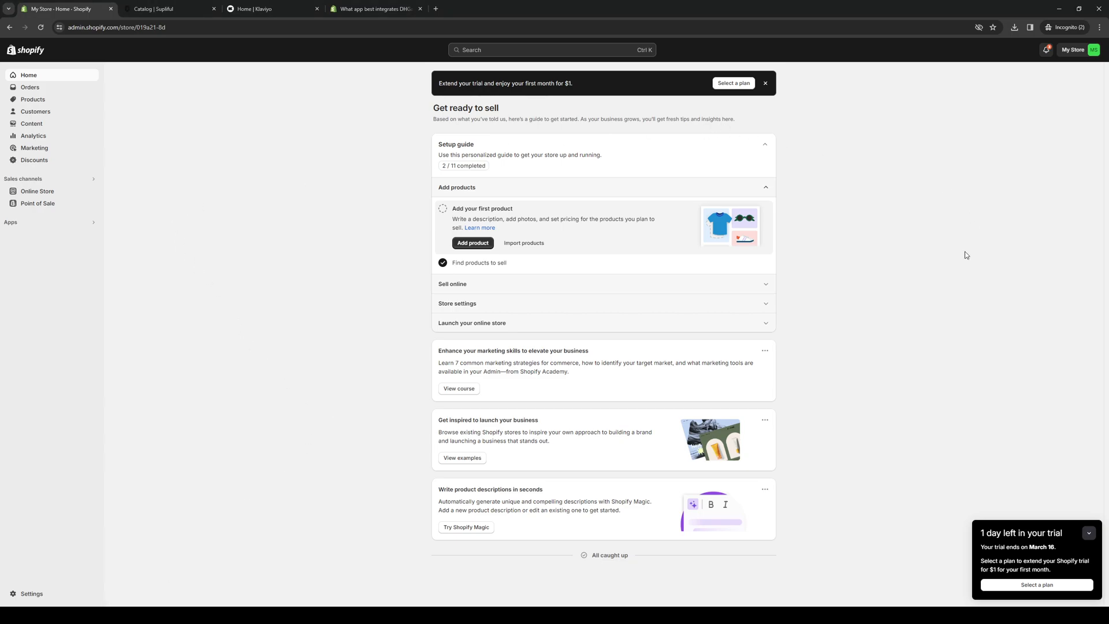
mouse_move(307, 401)
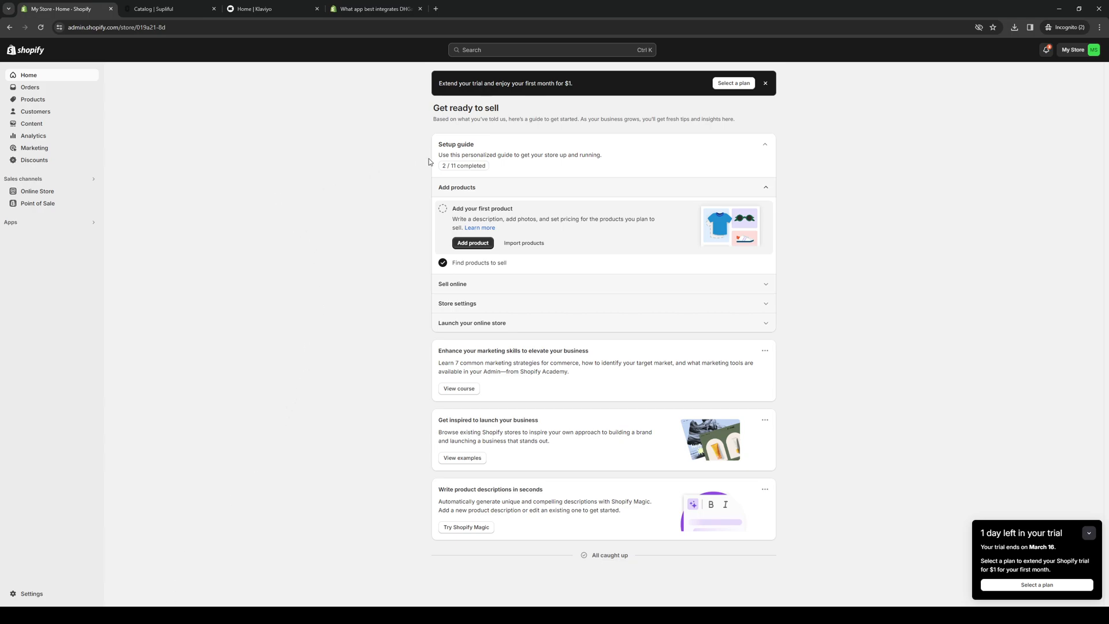
- Search the Shopify admin for 'app' and open the Apps and sales channels settings
left_click(552, 50)
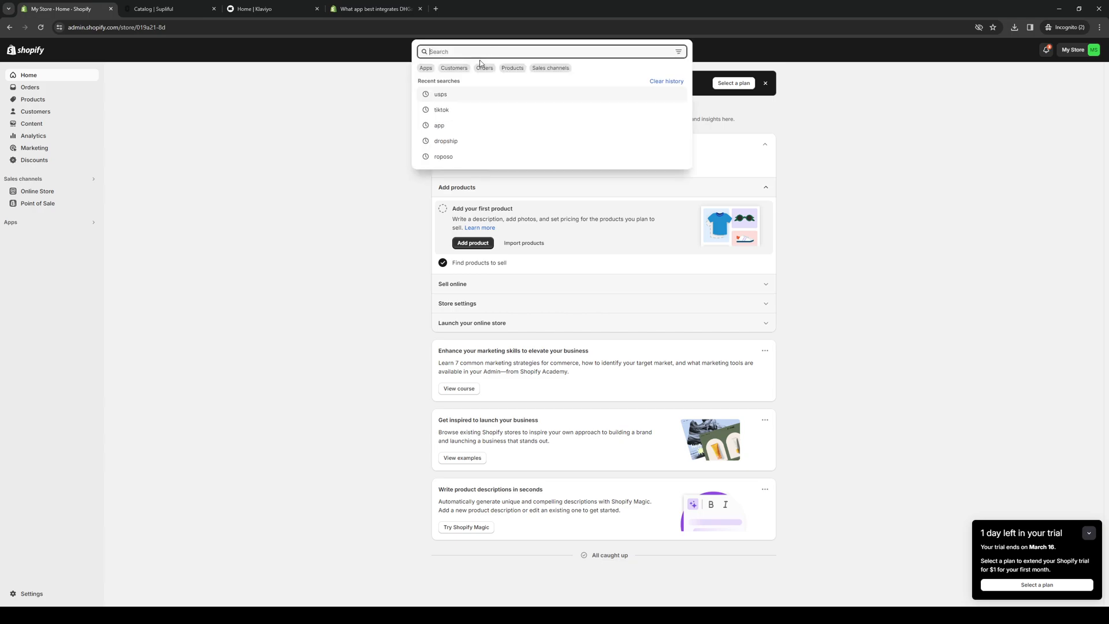
type("app")
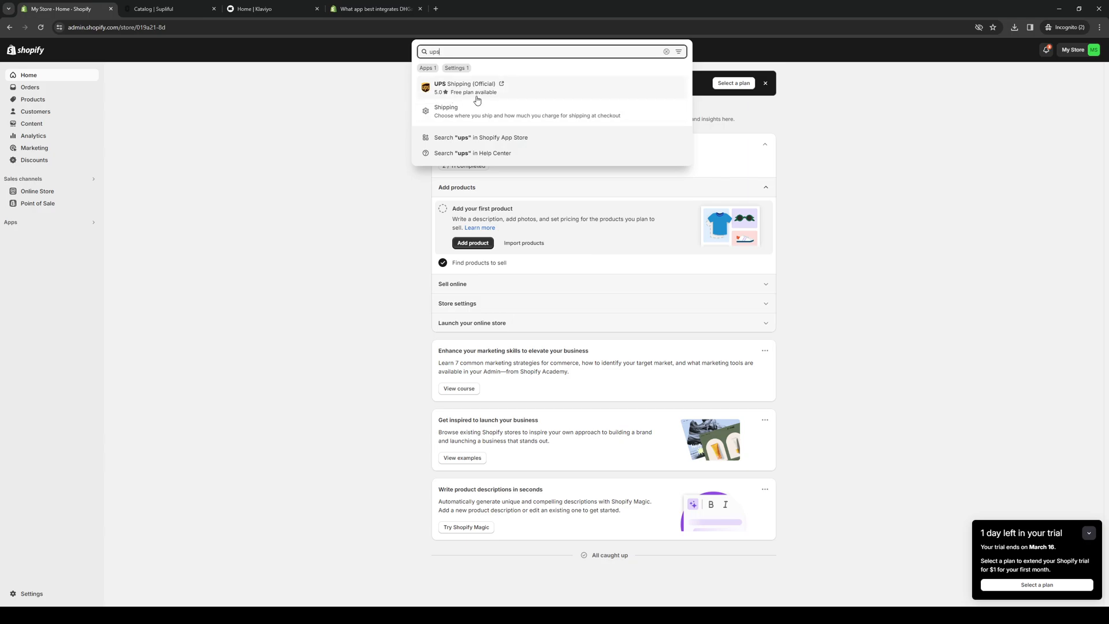
mouse_move(460, 89)
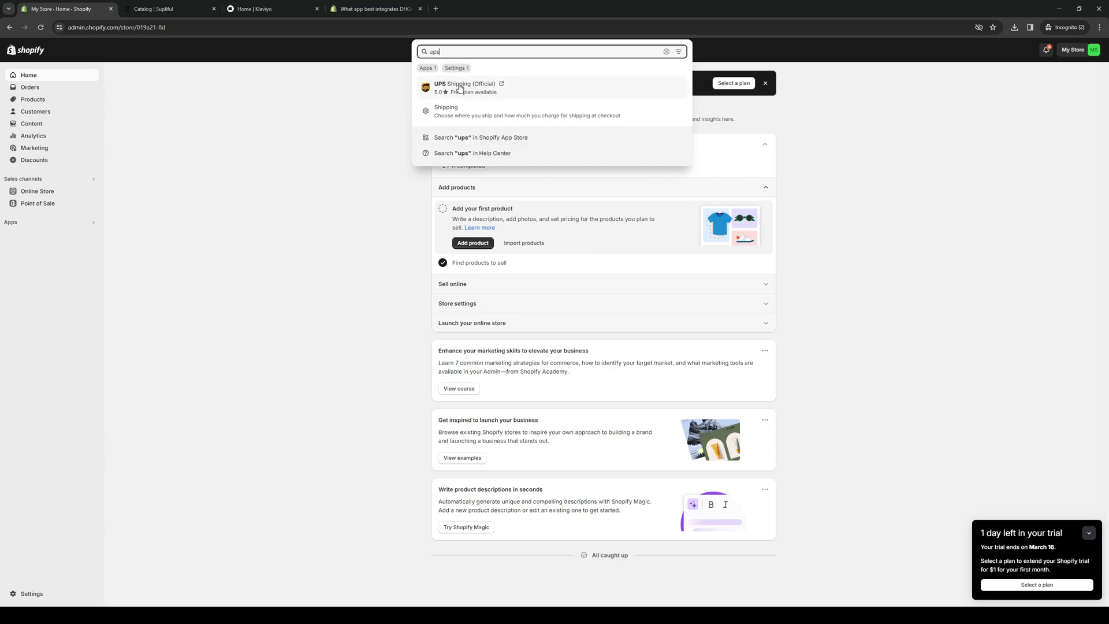
left_click(282, 299)
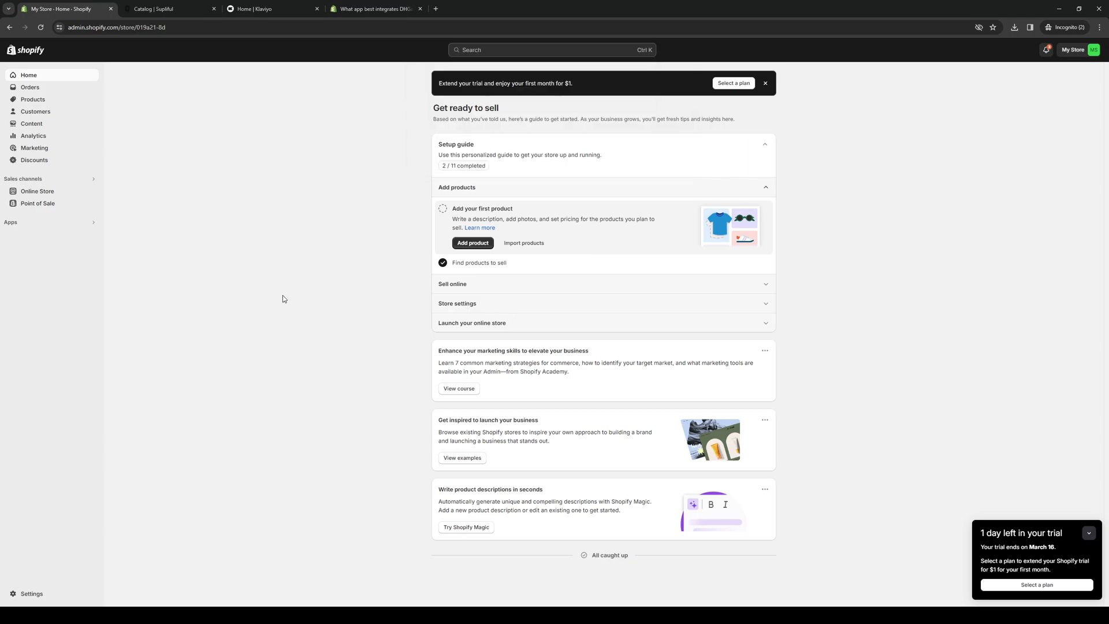
mouse_move(21, 229)
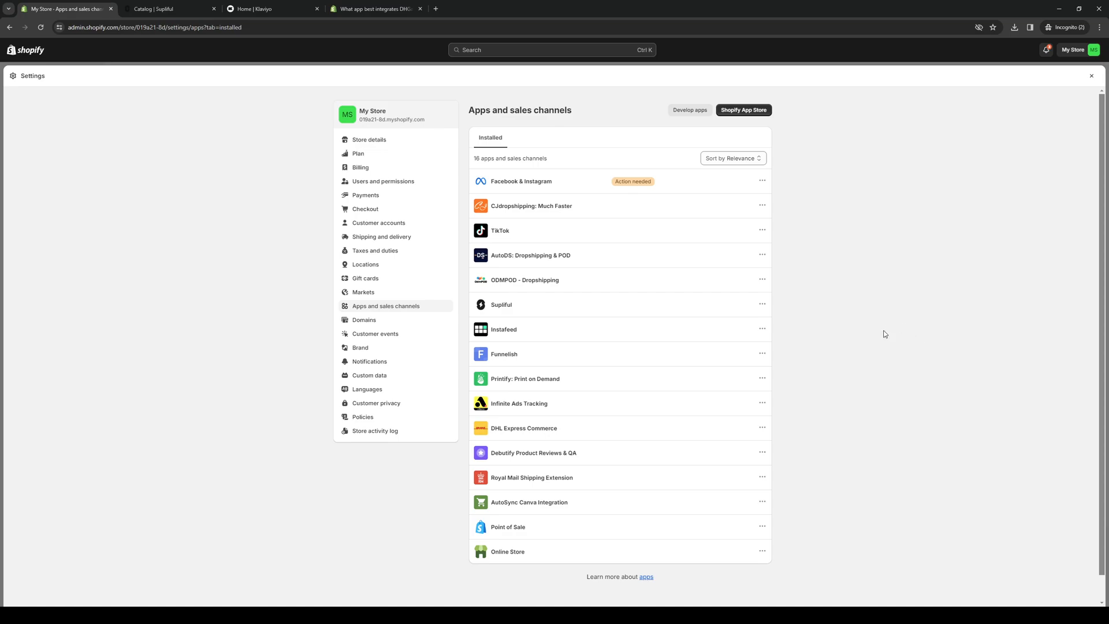
mouse_move(813, 276)
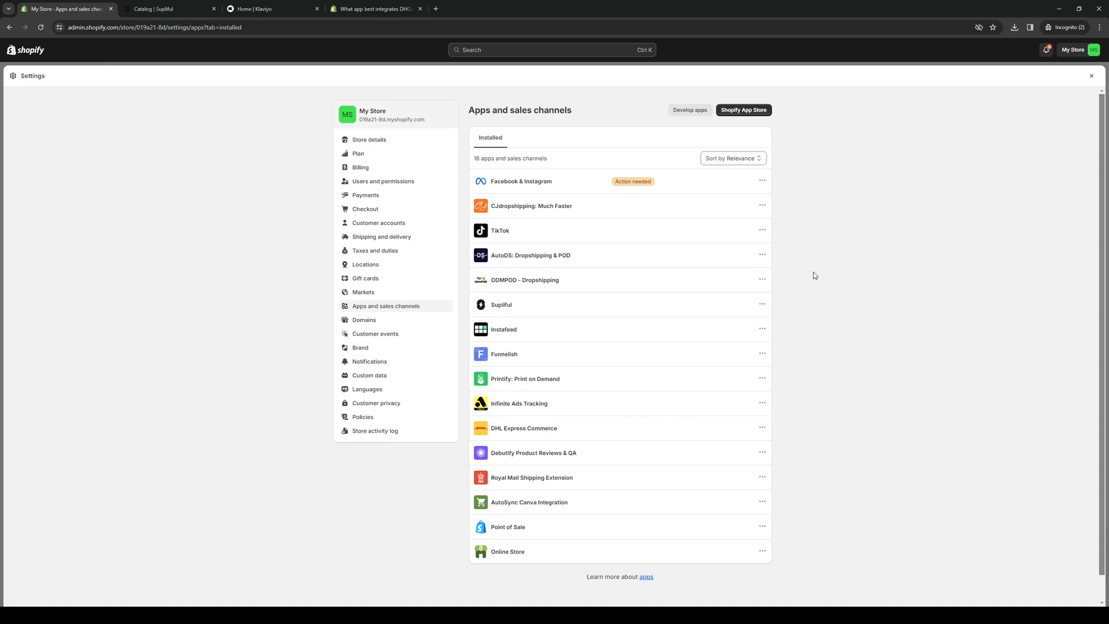
mouse_move(747, 112)
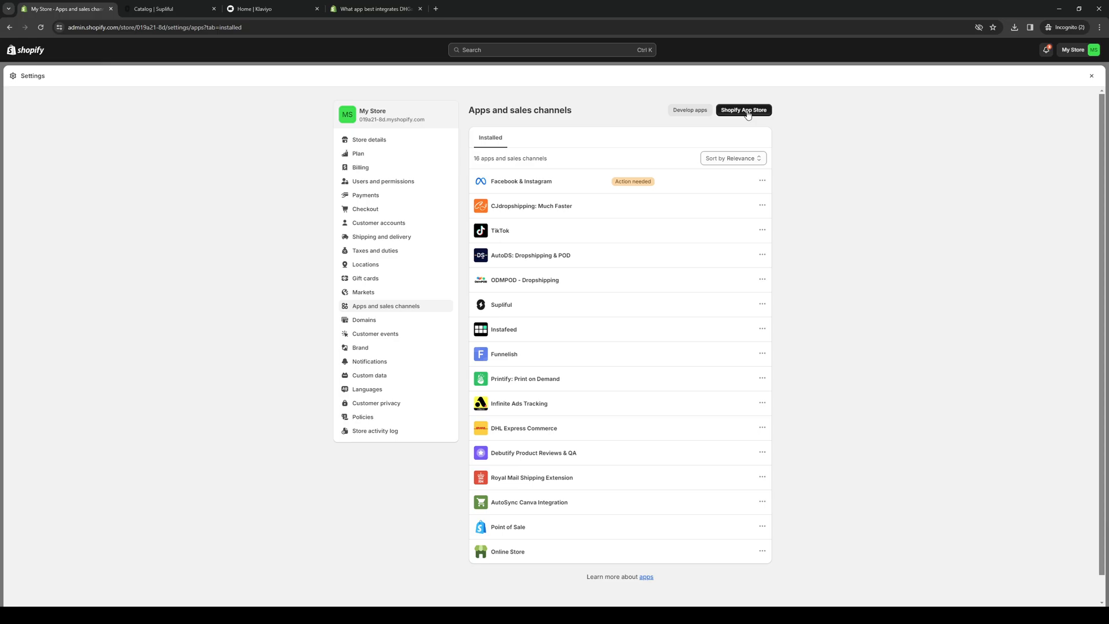
- In the Shopify App Store, search for 'ups' and open UPS Shipping (Official)
left_click(743, 109)
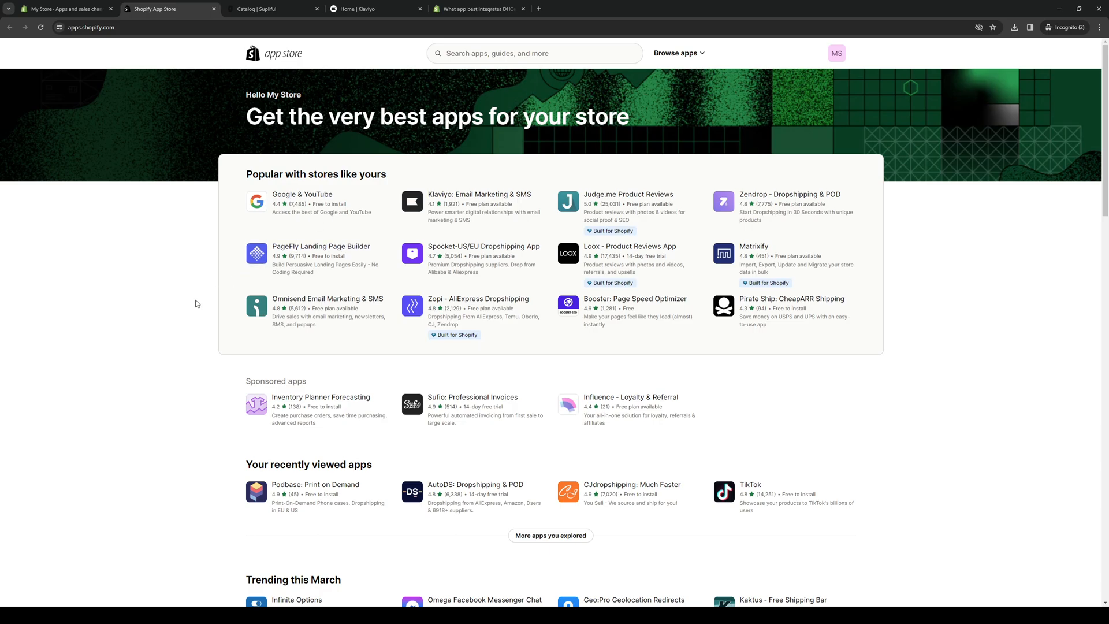
left_click(534, 54)
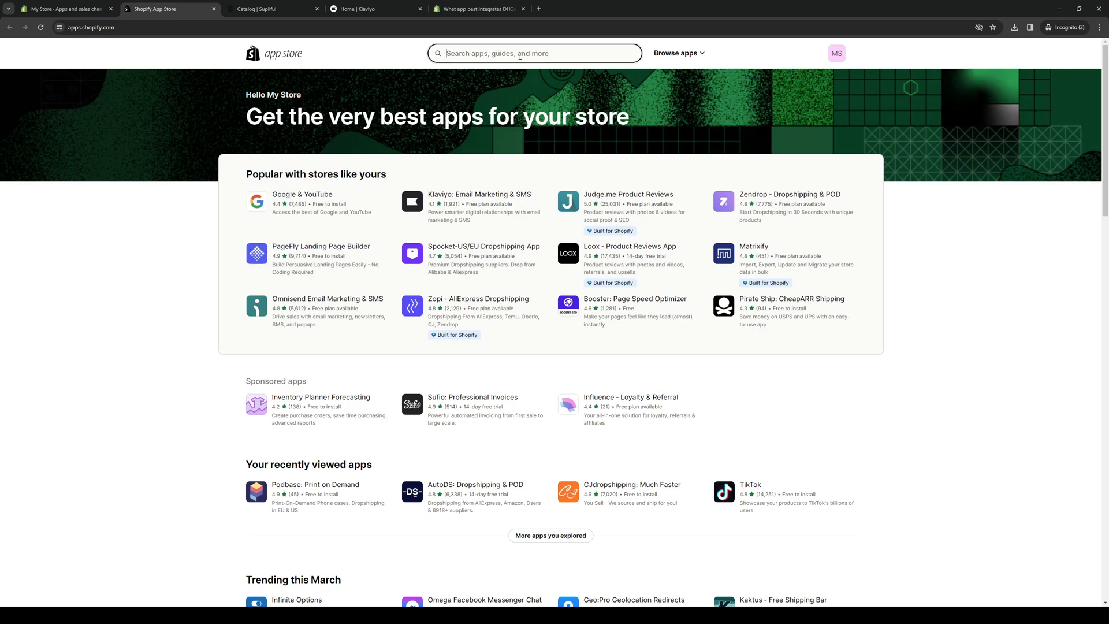
type("ups")
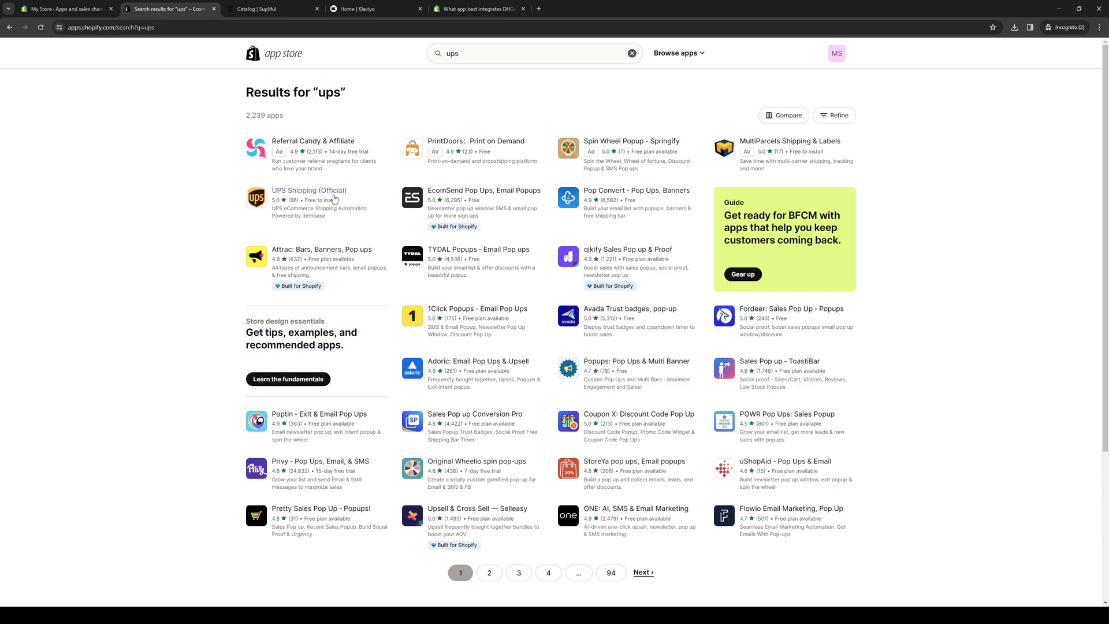
left_click(309, 190)
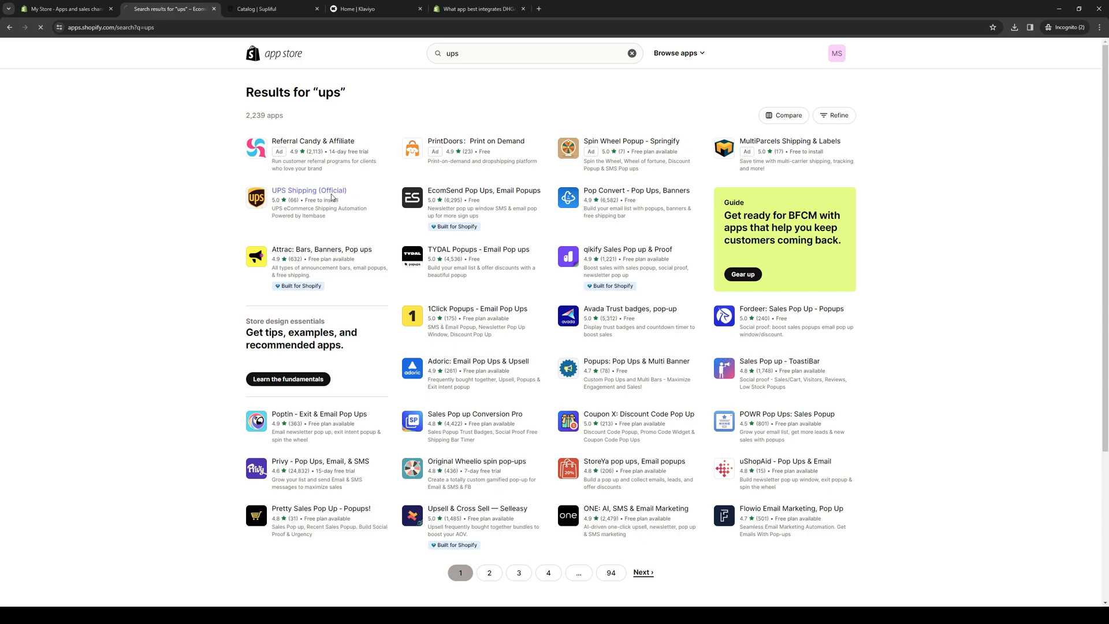
- Install UPS Shipping (Official), approving its access to personal and store data
left_click(308, 190)
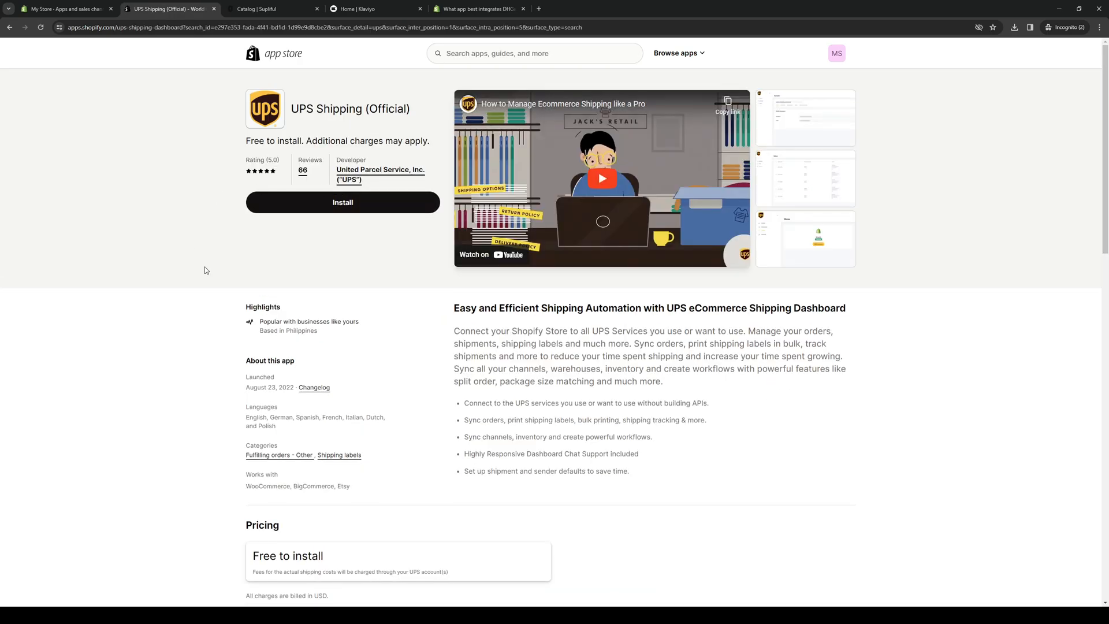
scroll("down", 3)
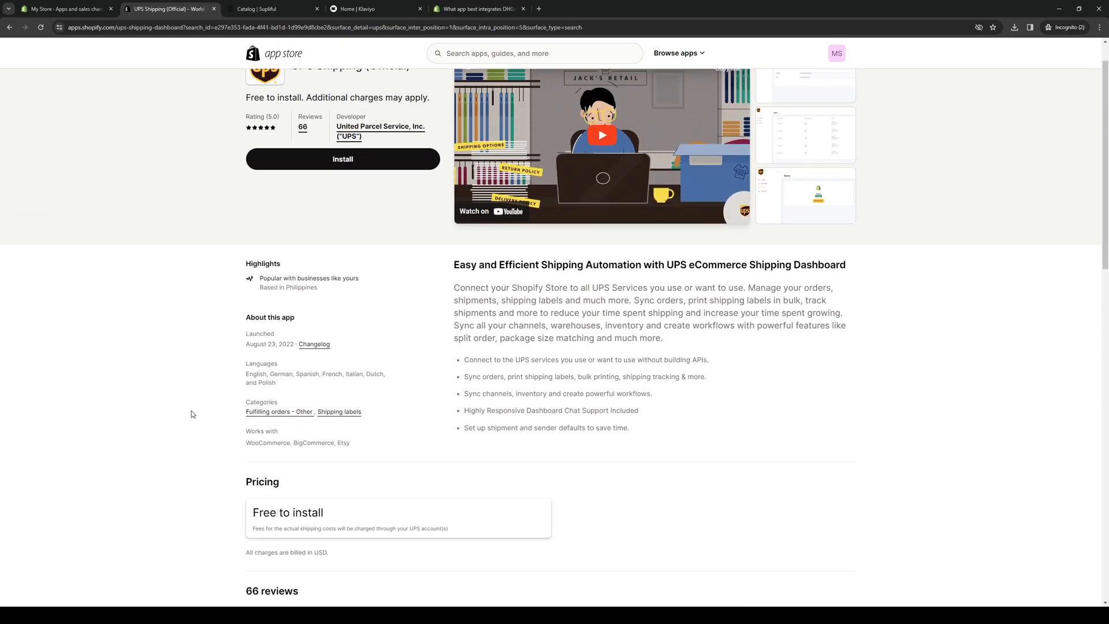
mouse_move(132, 282)
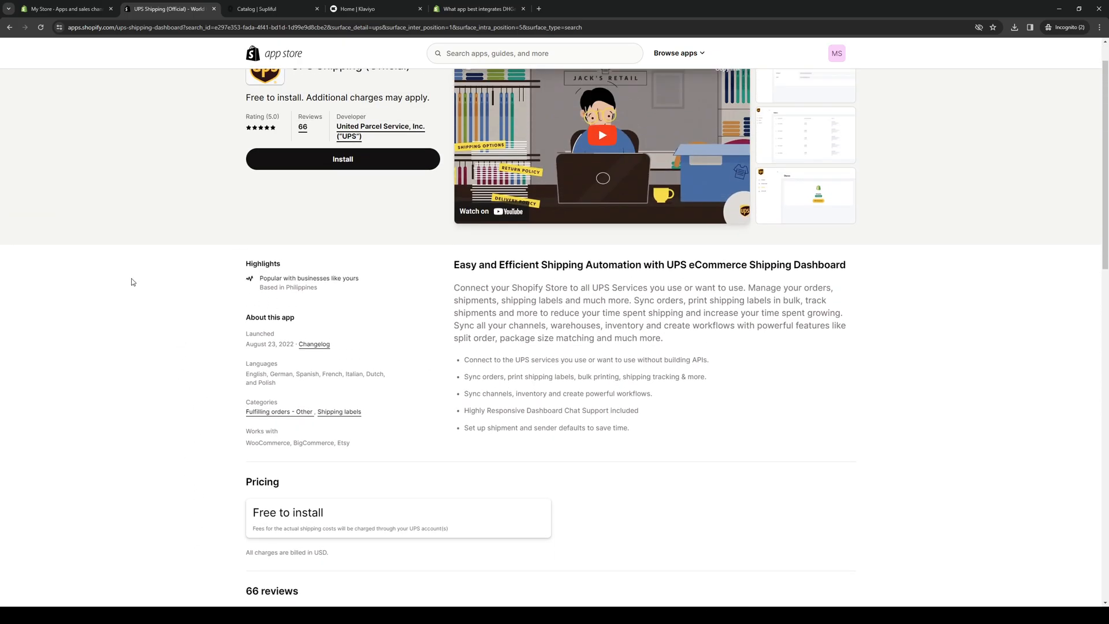
mouse_move(179, 291)
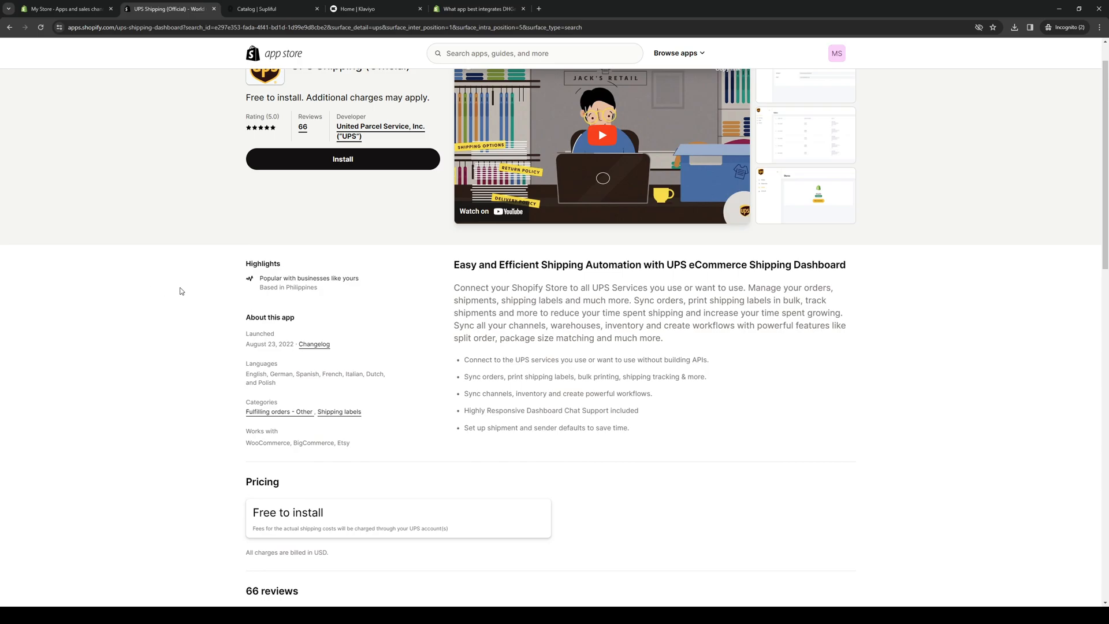
mouse_move(213, 343)
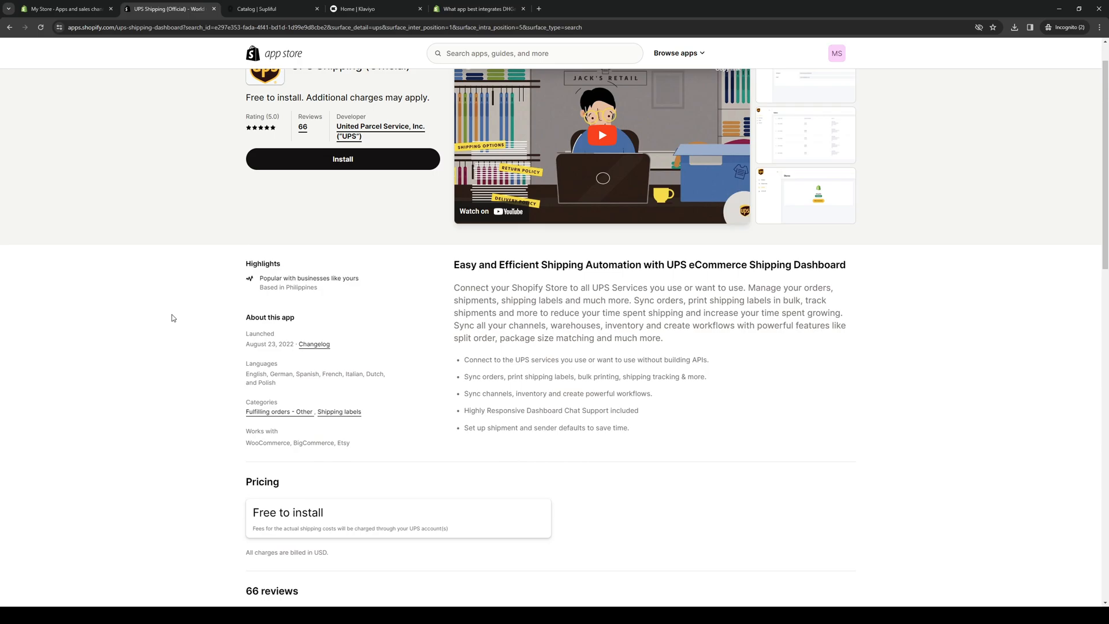
mouse_move(174, 315)
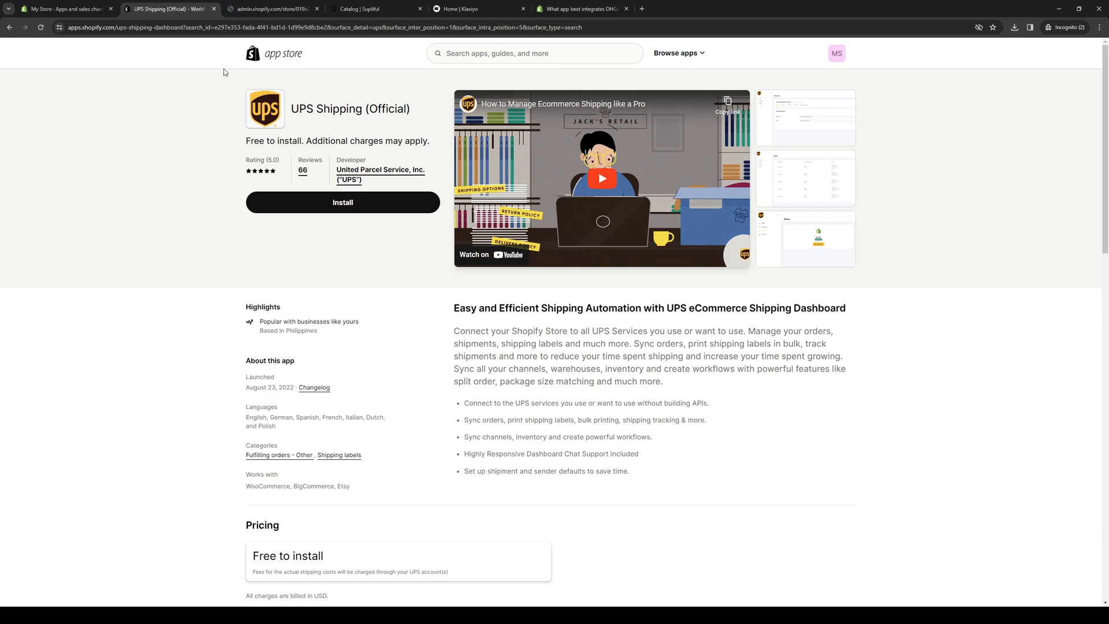
left_click(342, 203)
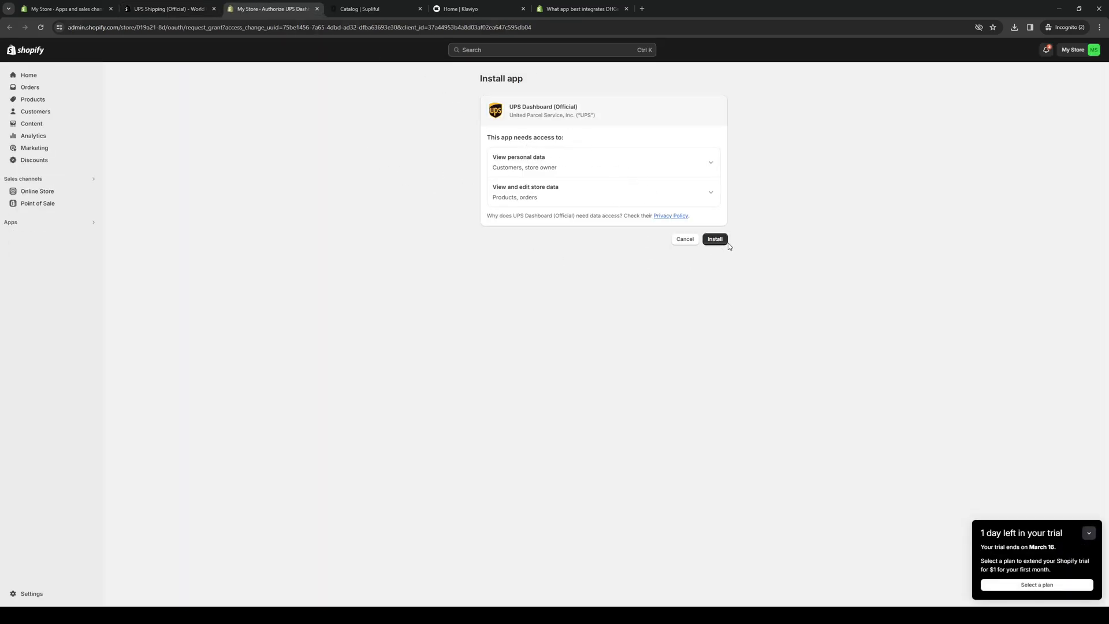
left_click(715, 239)
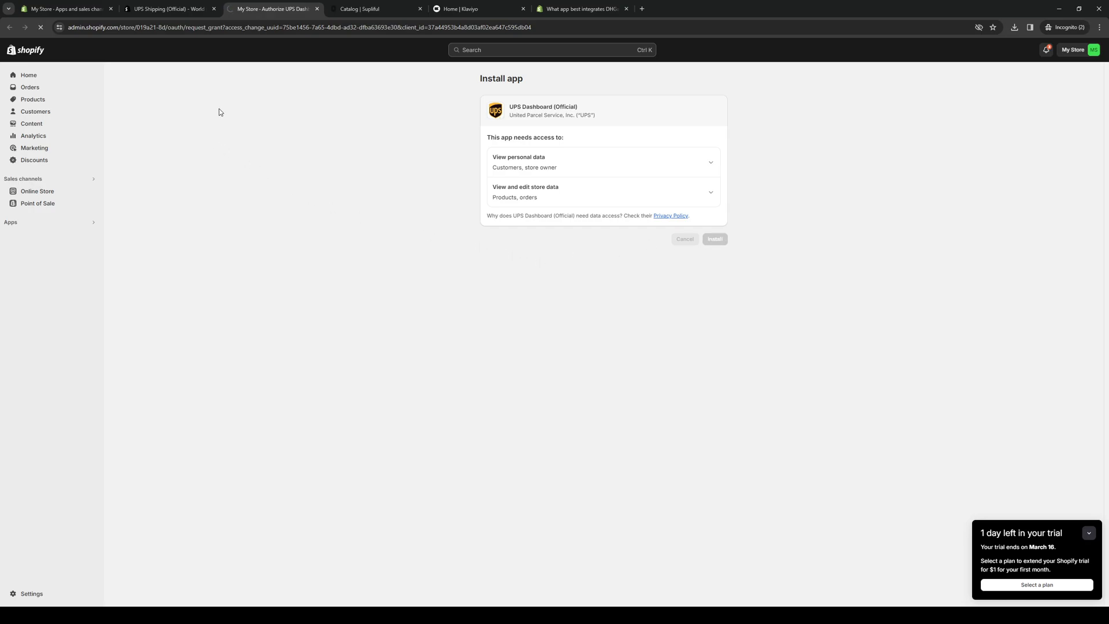
left_click(169, 8)
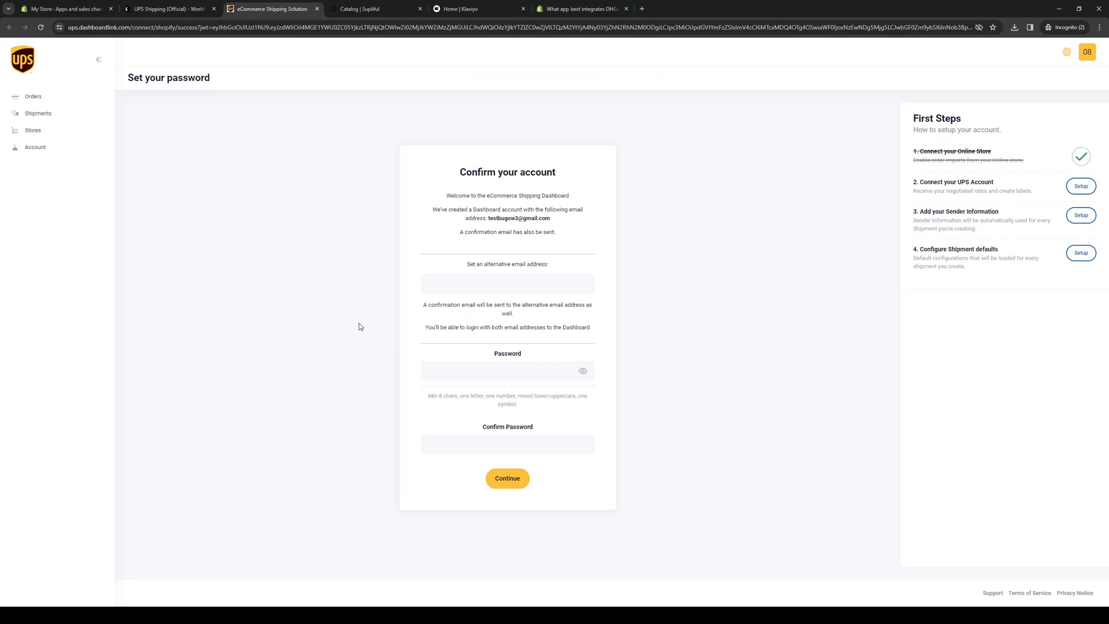
mouse_move(271, 157)
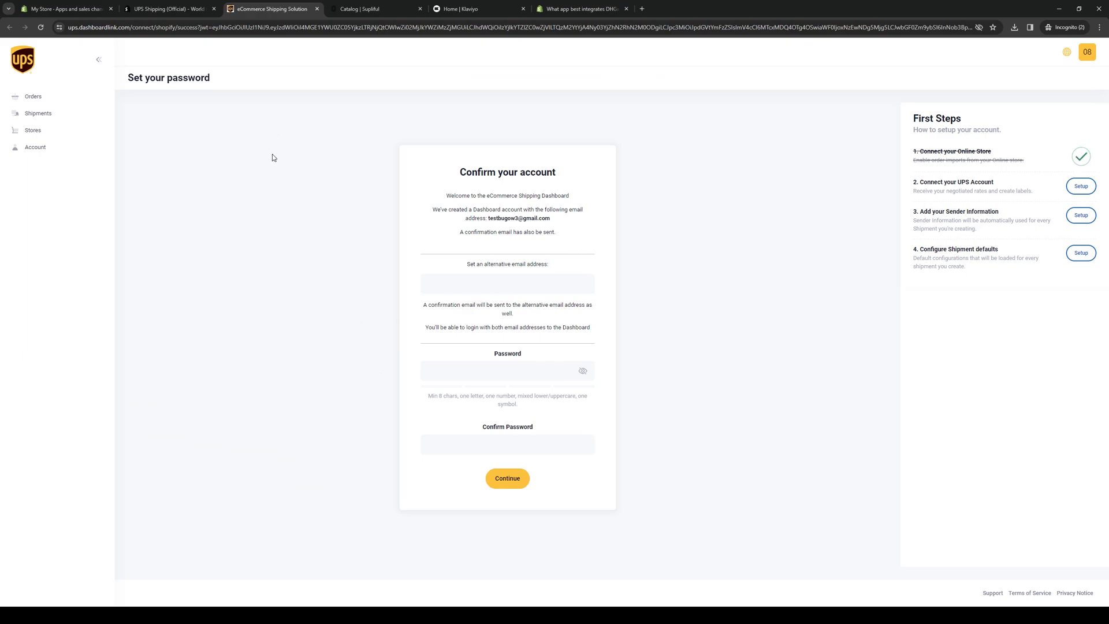
mouse_move(542, 262)
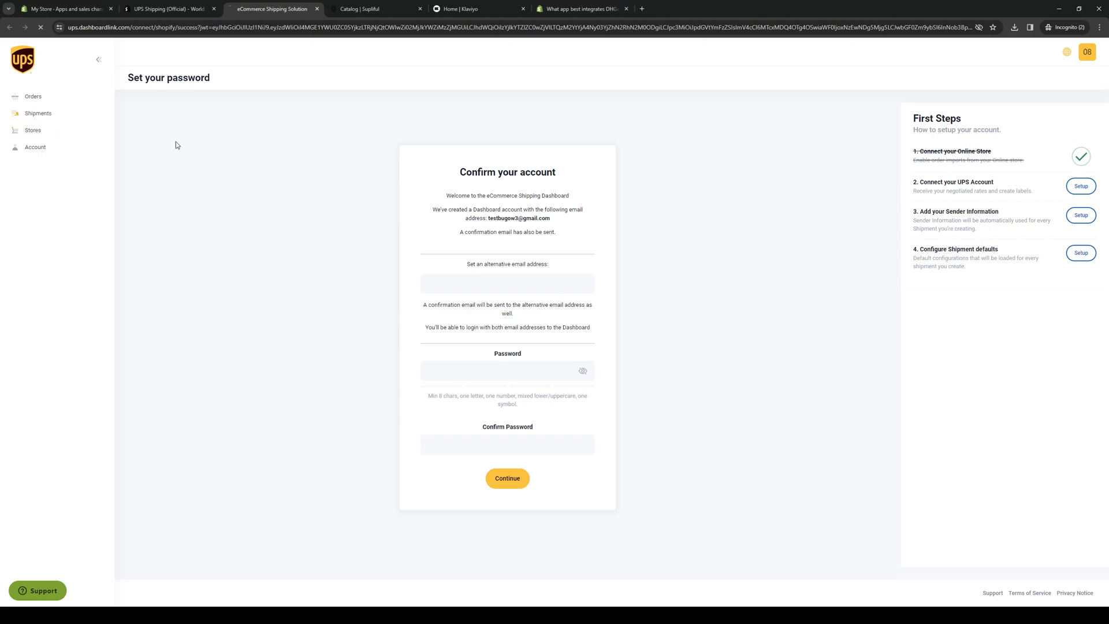
- Close the App Store and UPS dashboard tabs, returning to Apps and sales channels settings
left_click(38, 113)
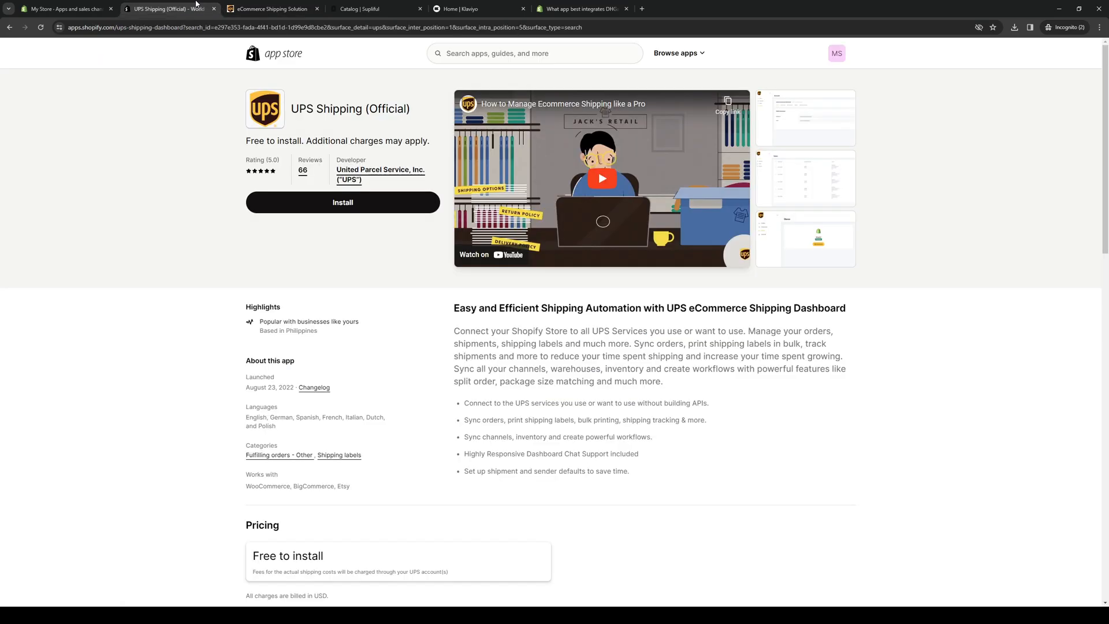
left_click(272, 9)
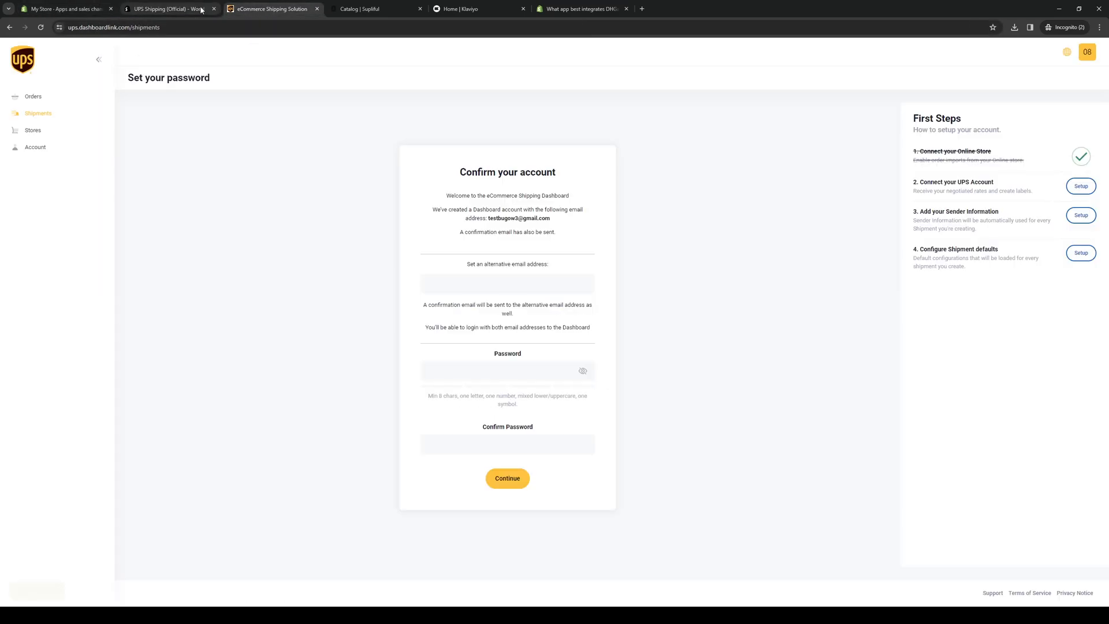
left_click(163, 8)
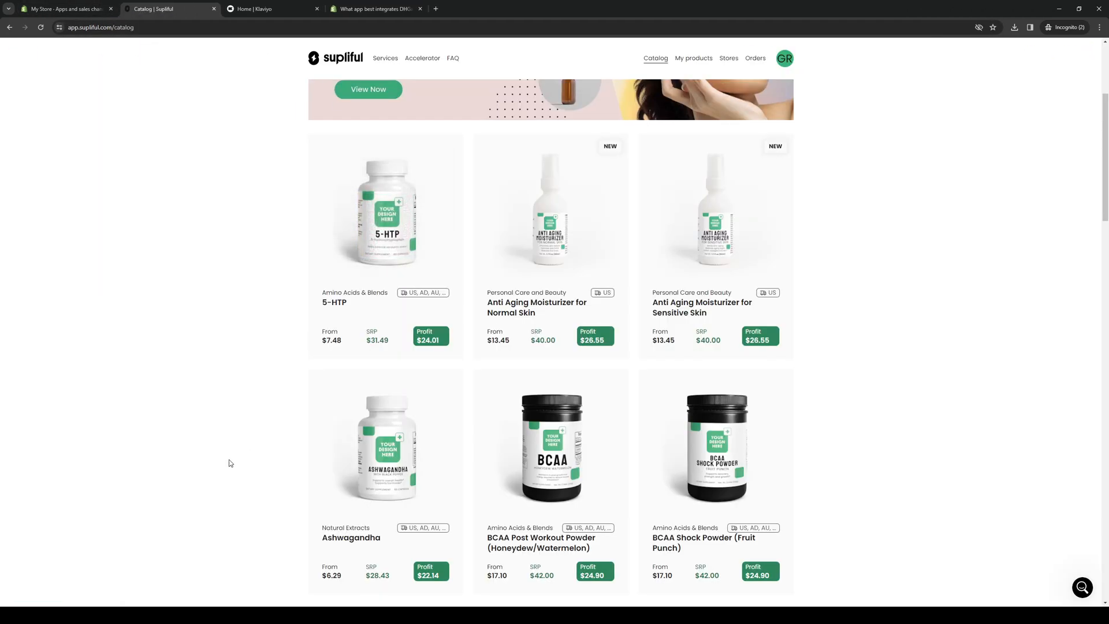
left_click(63, 8)
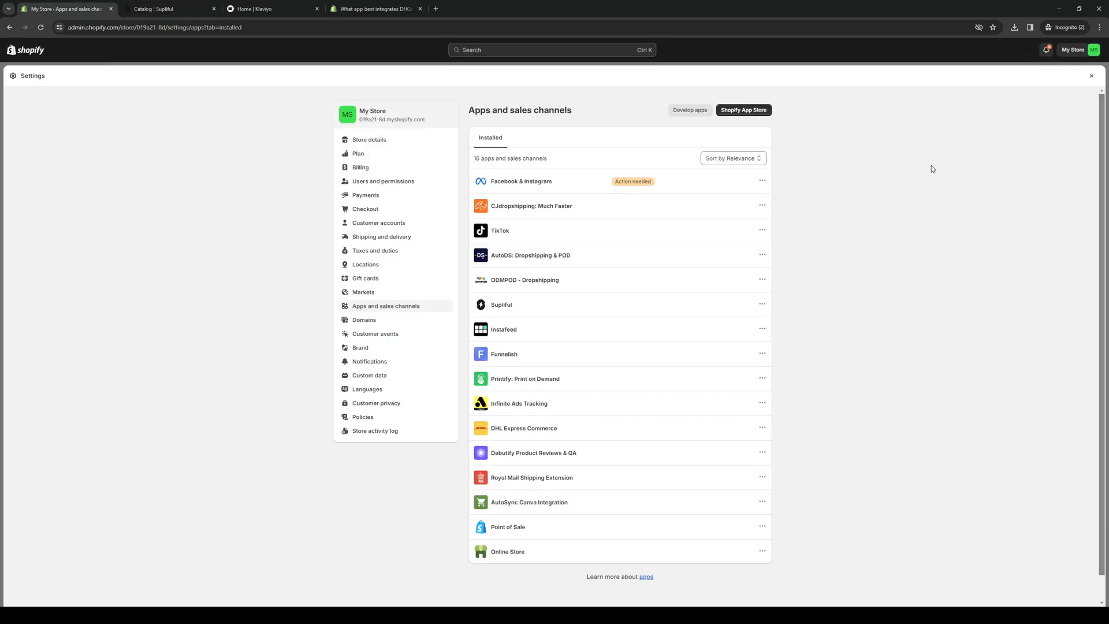